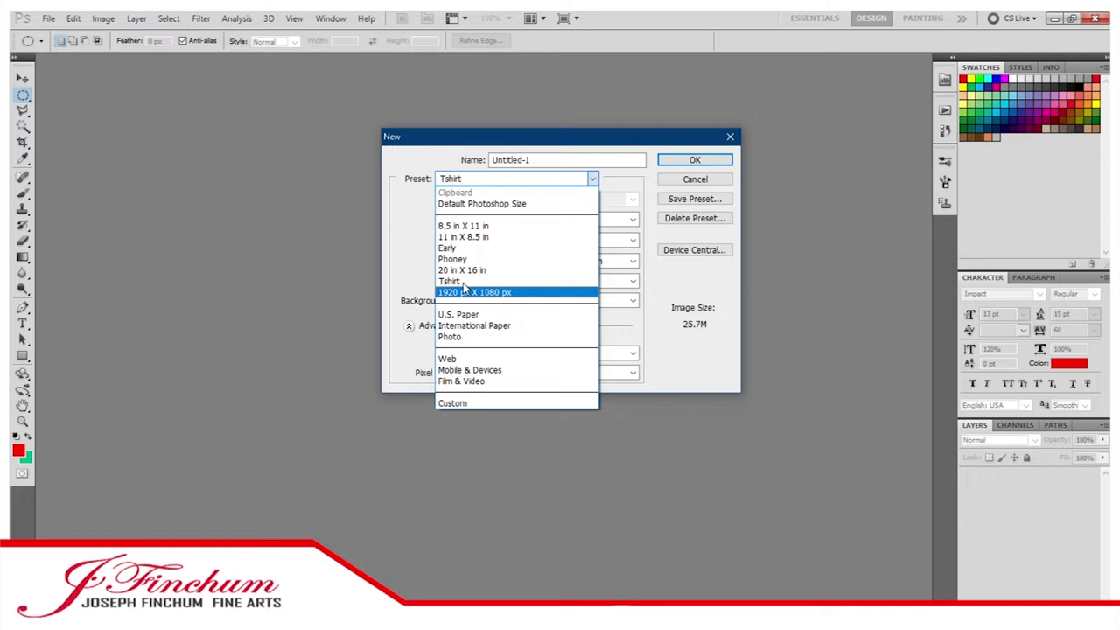
Start a new blank white document from the saved T-shirt size preset.
left_click(695, 158)
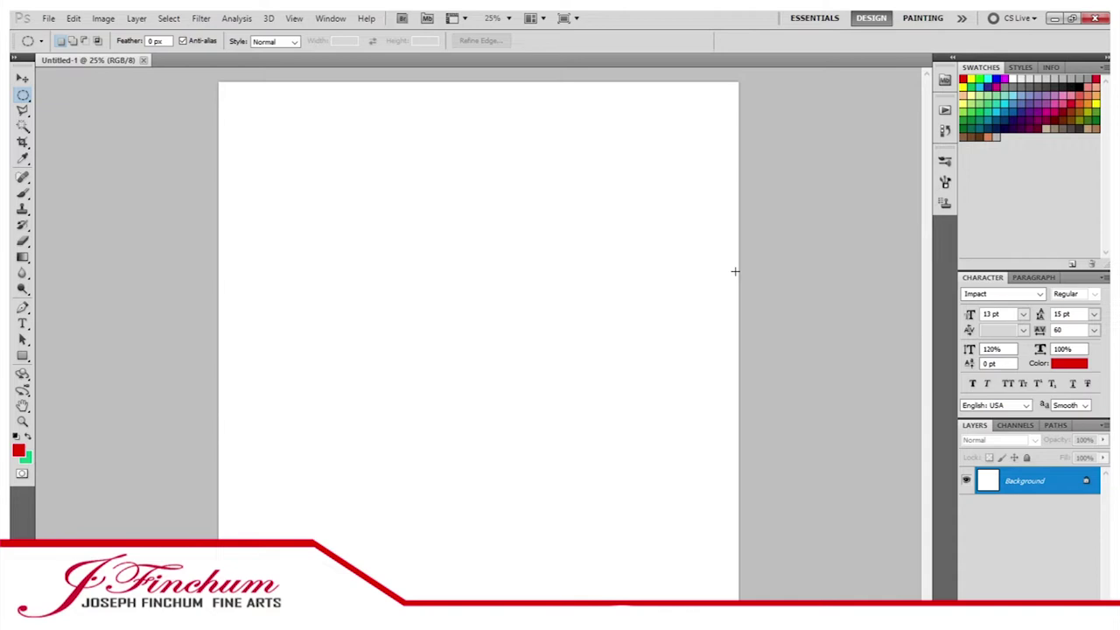
mouse_move(443, 321)
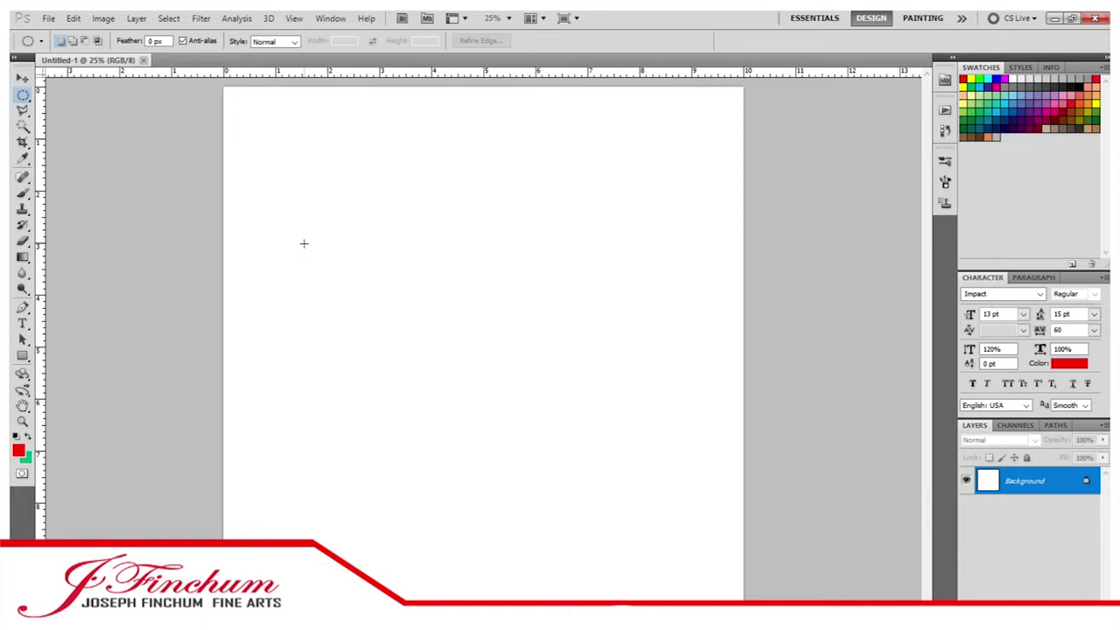
mouse_move(363, 164)
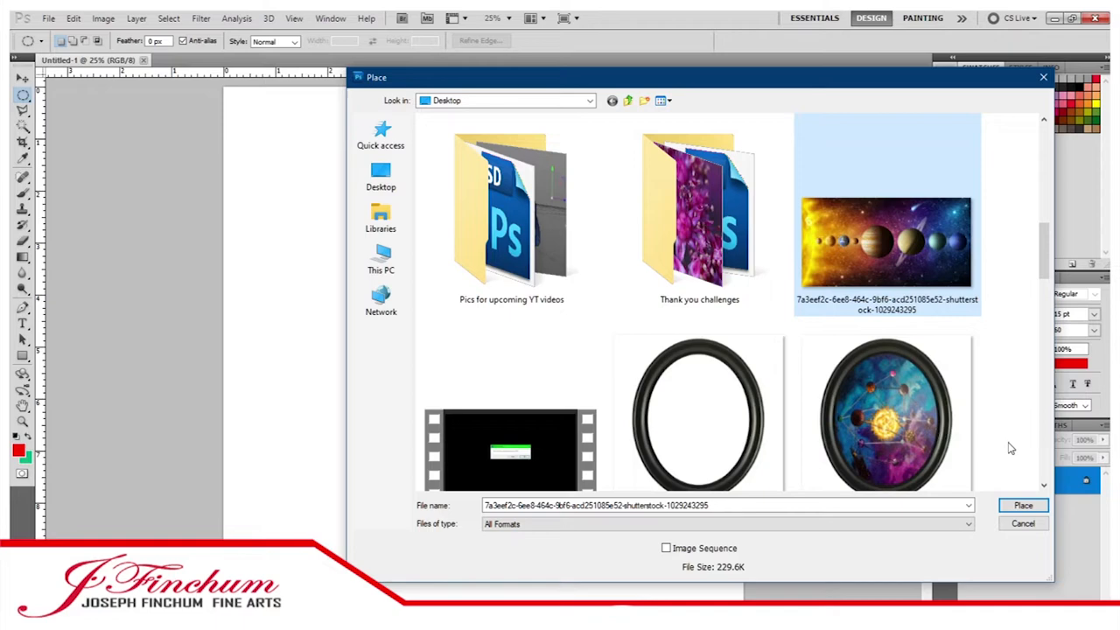
Place the solar system photo and the oval framed painting as separate layers.
left_click(1021, 505)
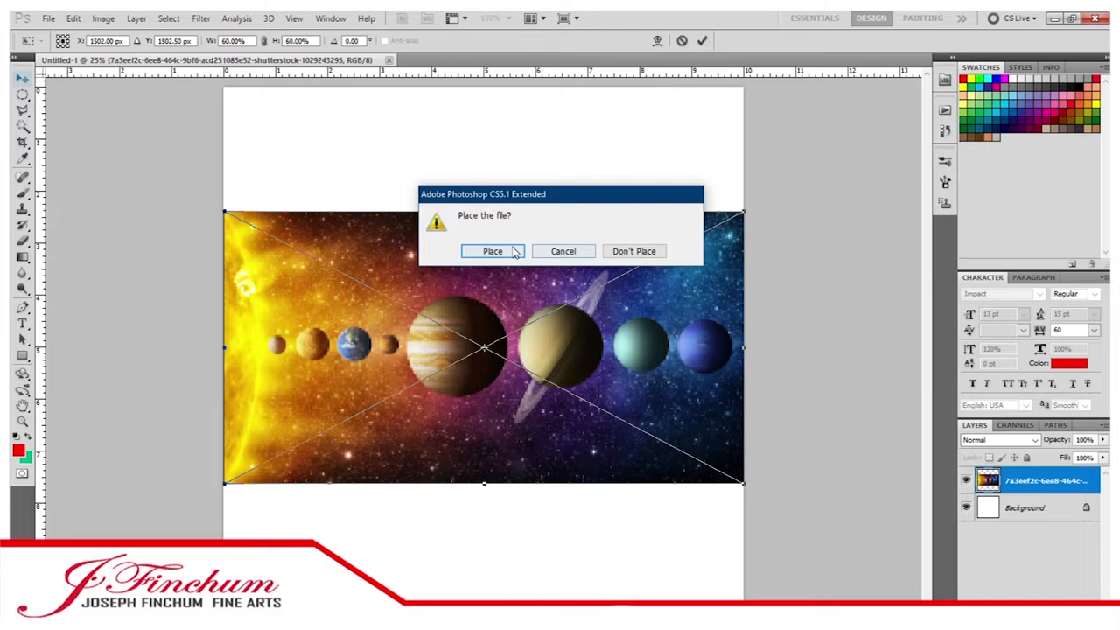
left_click(492, 251)
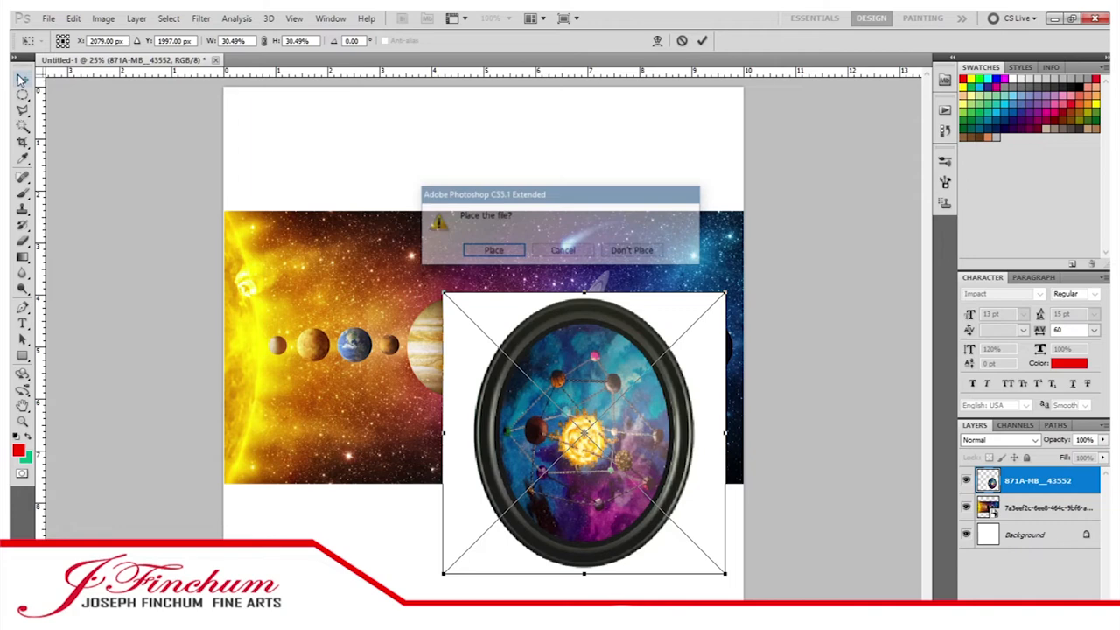
left_click(631, 250)
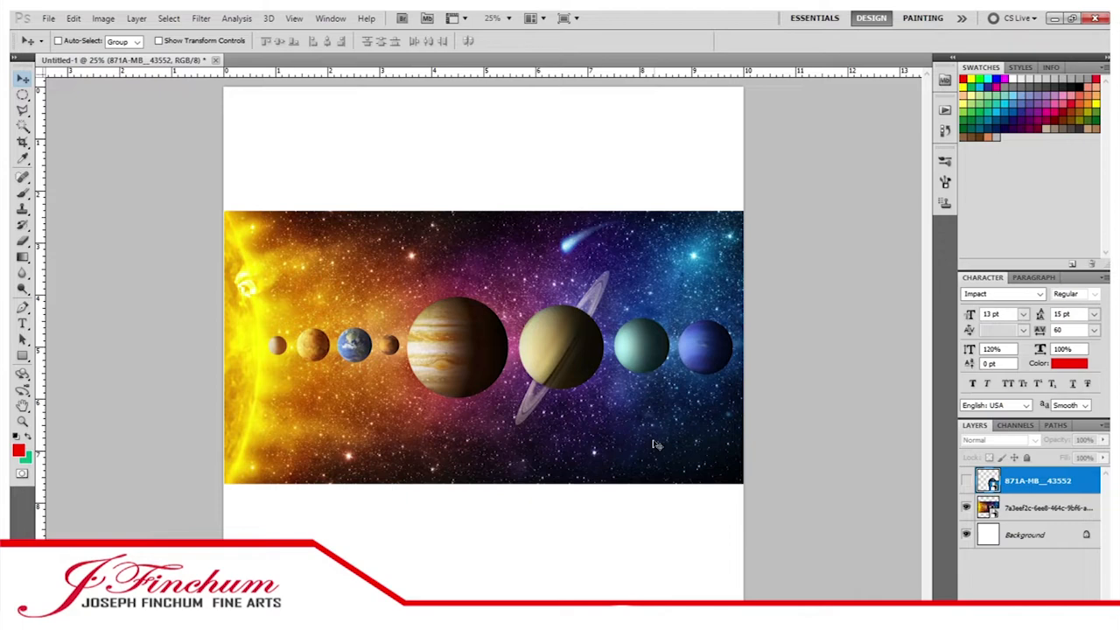
mouse_move(444, 304)
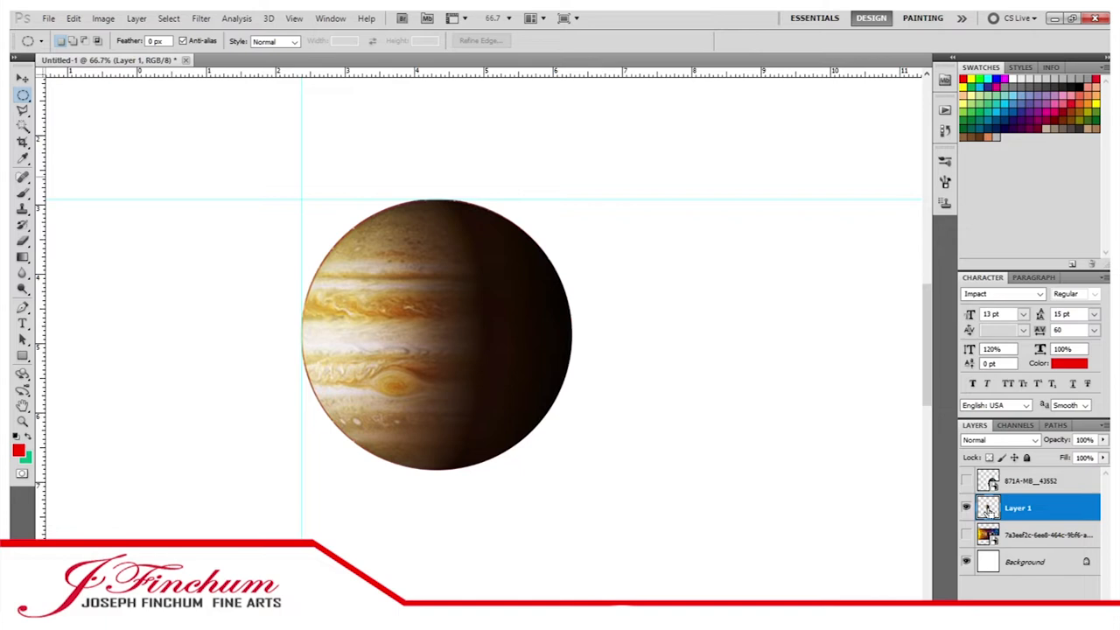
Contract Jupiter's selection by 2 pixels, then invert the selection.
left_click(174, 19)
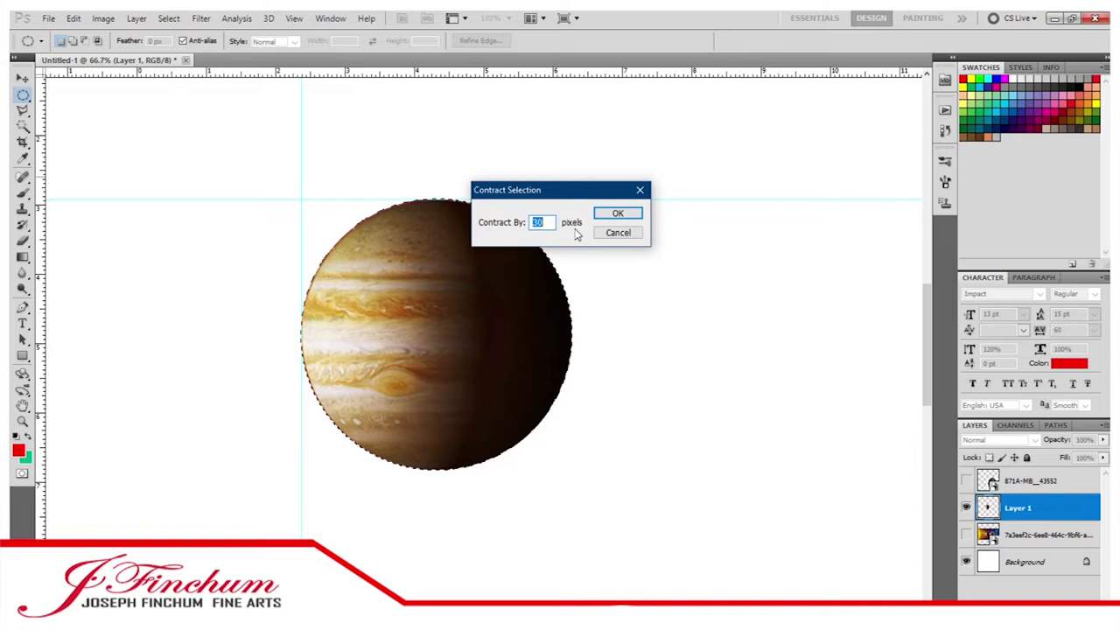
type("2")
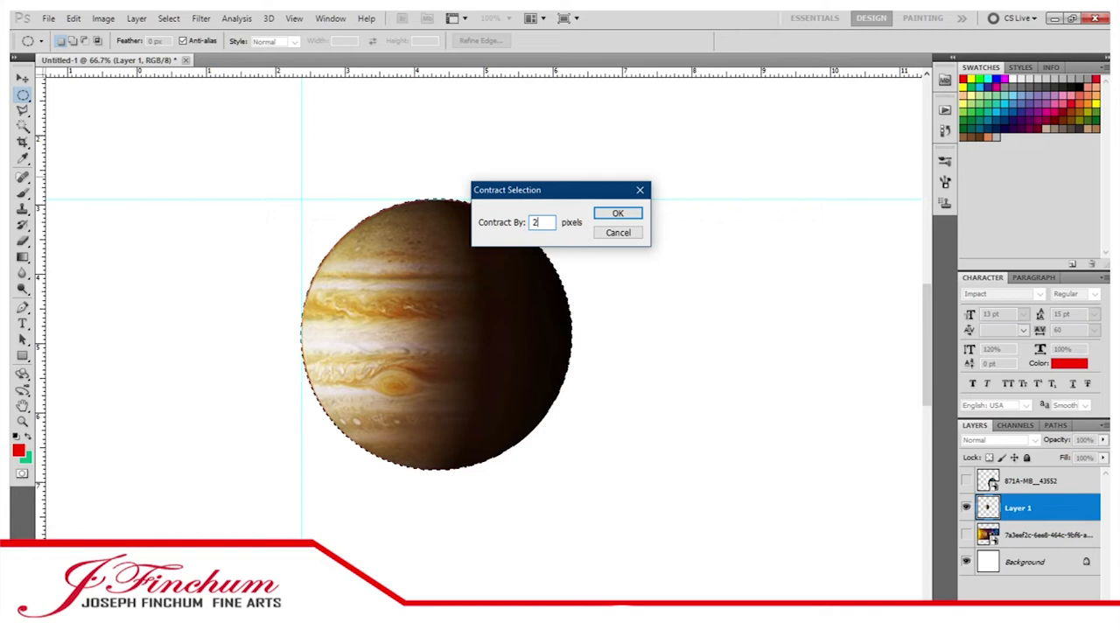
left_click(618, 213)
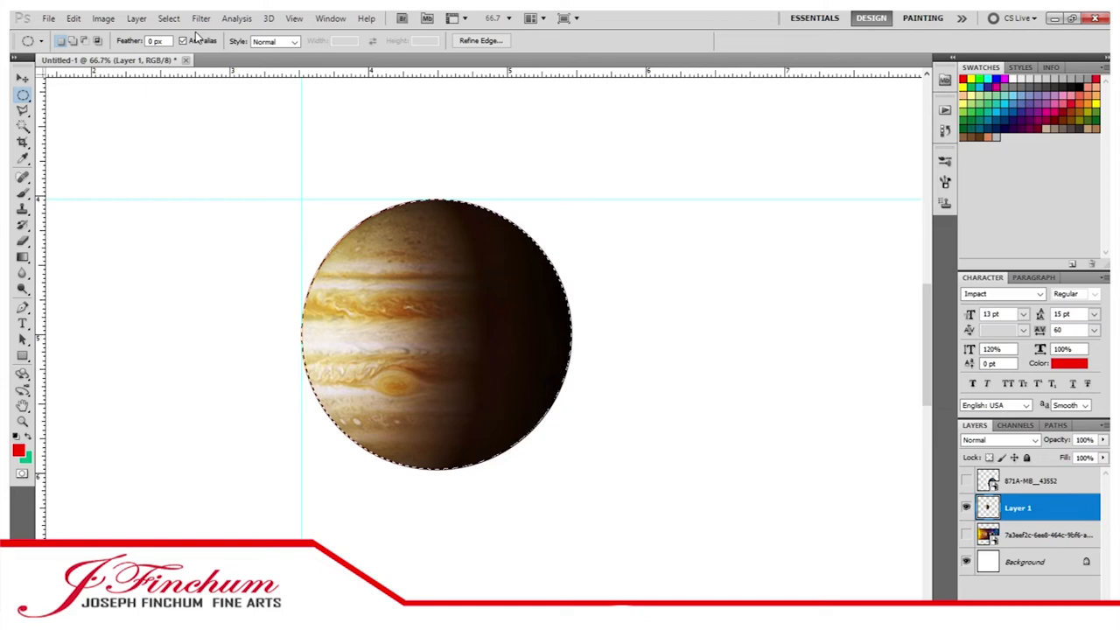
key("ctrl+shift+i")
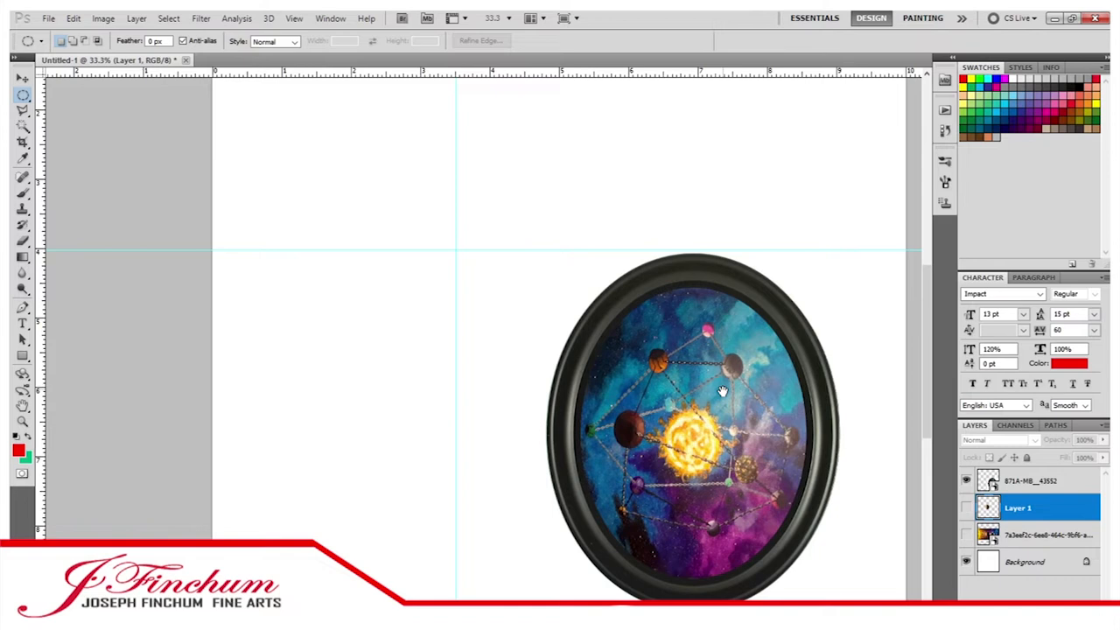
Select the oval framed painting with guides and an elliptical marquee and cut it to Layer 2.
left_click(300, 18)
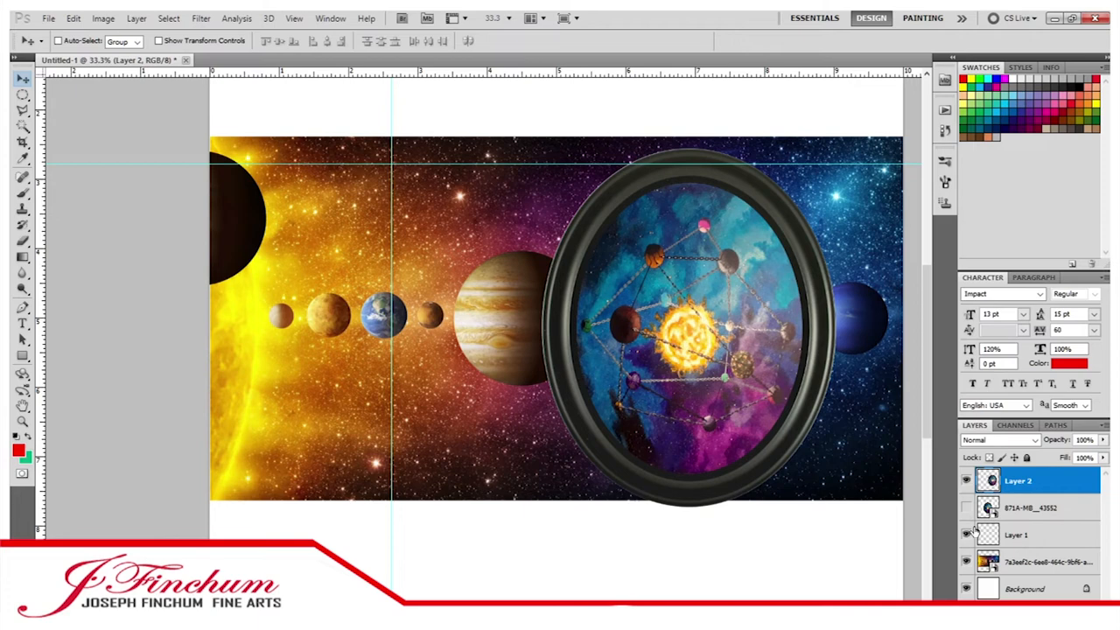
Hide the solar system layer, leaving Jupiter and the framed painting on white.
left_click(1018, 536)
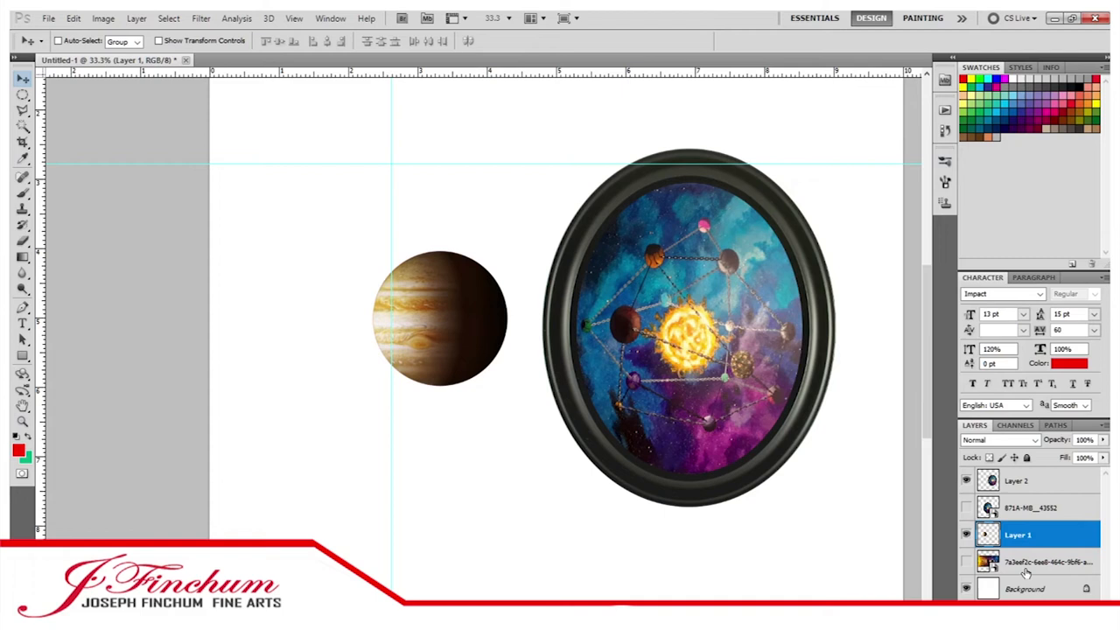
Paint red freehand loops on Layer 3 behind Jupiter and the framed painting.
left_click_drag(262, 350, 893, 205)
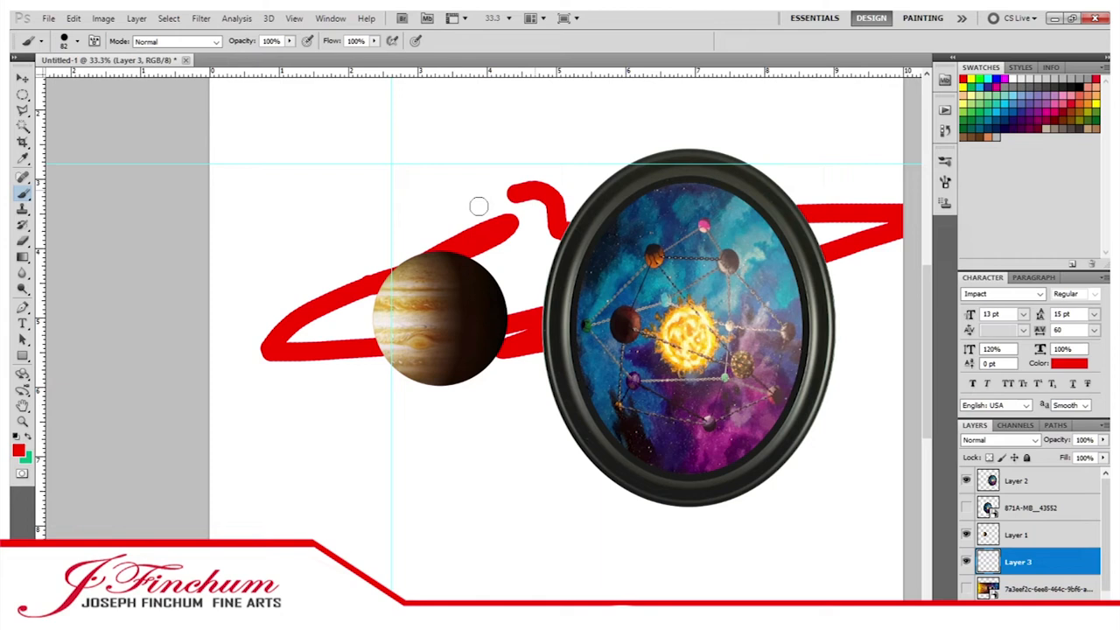
left_click_drag(479, 207, 565, 409)
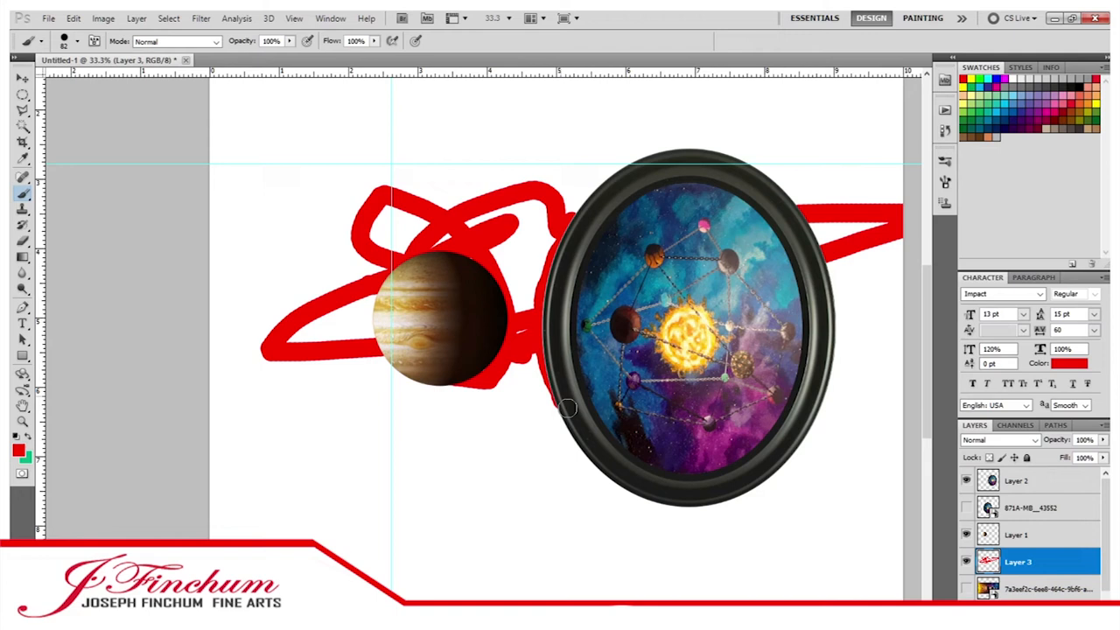